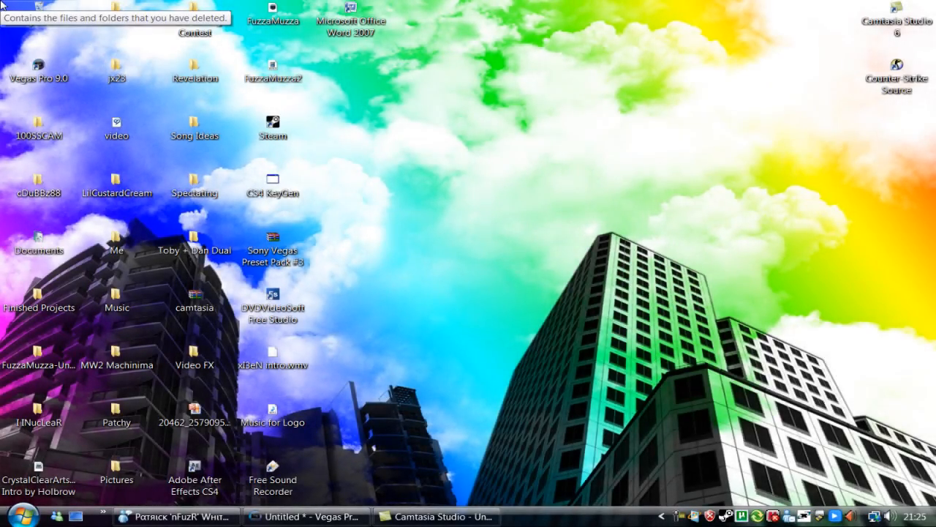
pyautogui.moveTo(657, 124)
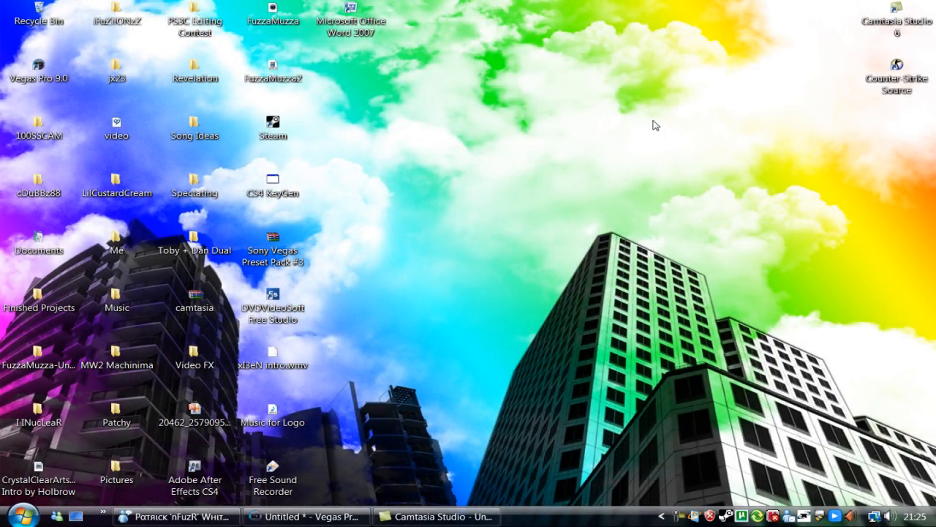
pyautogui.moveTo(742, 132)
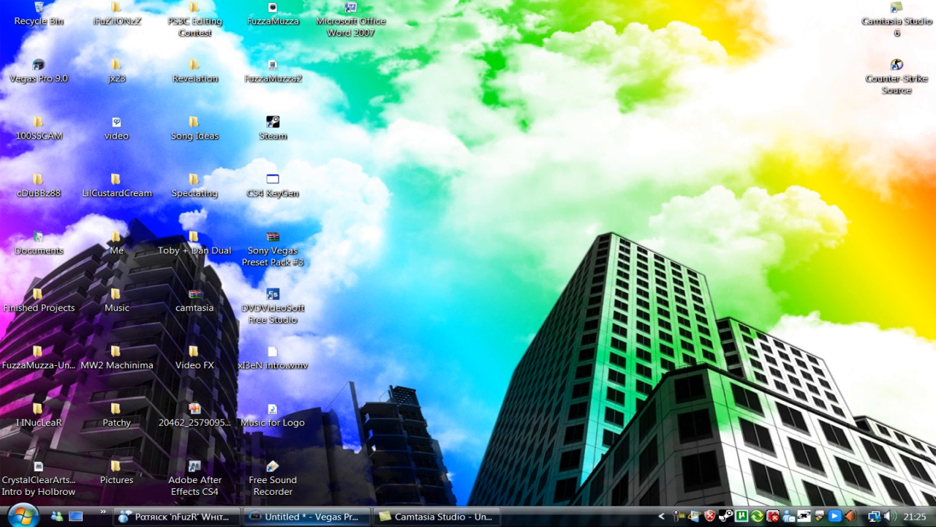
# - Return to Vegas Pro and briefly check the clip's Event Pan/Crop settings
pyautogui.click(306, 516)
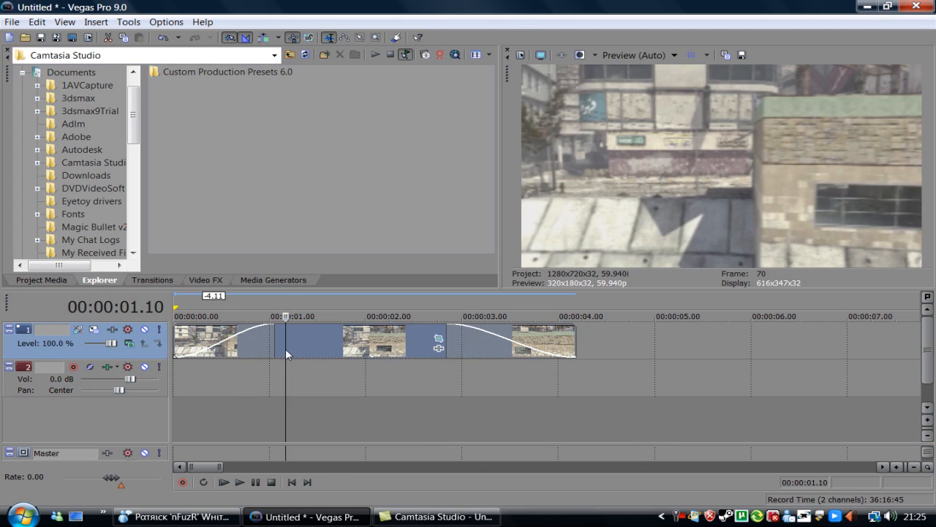
pyautogui.click(438, 339)
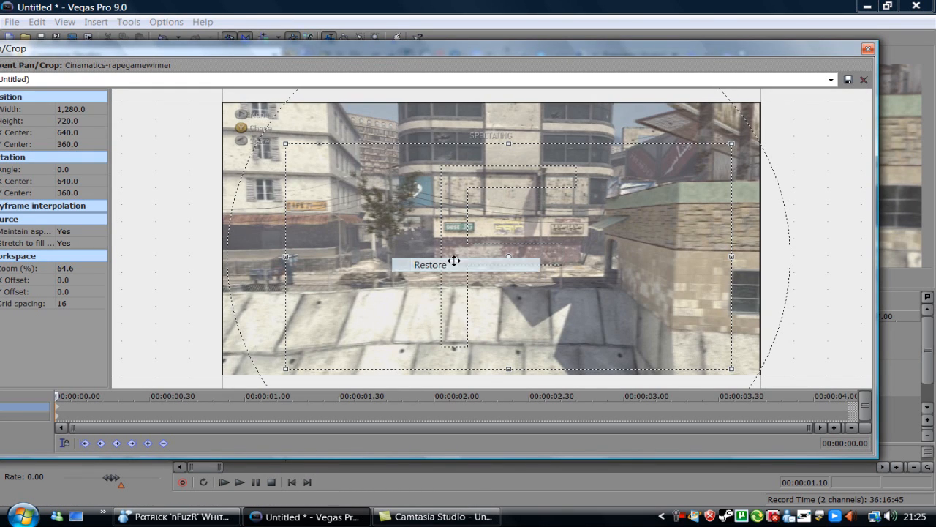
pyautogui.click(868, 48)
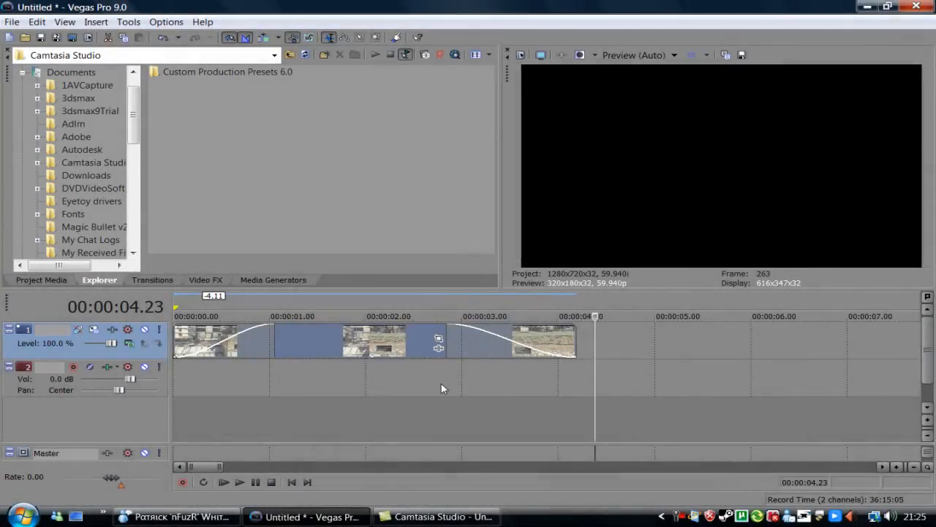
# - Move the playback cursor onto the gameplay clip at about 1.23 seconds
pyautogui.click(344, 316)
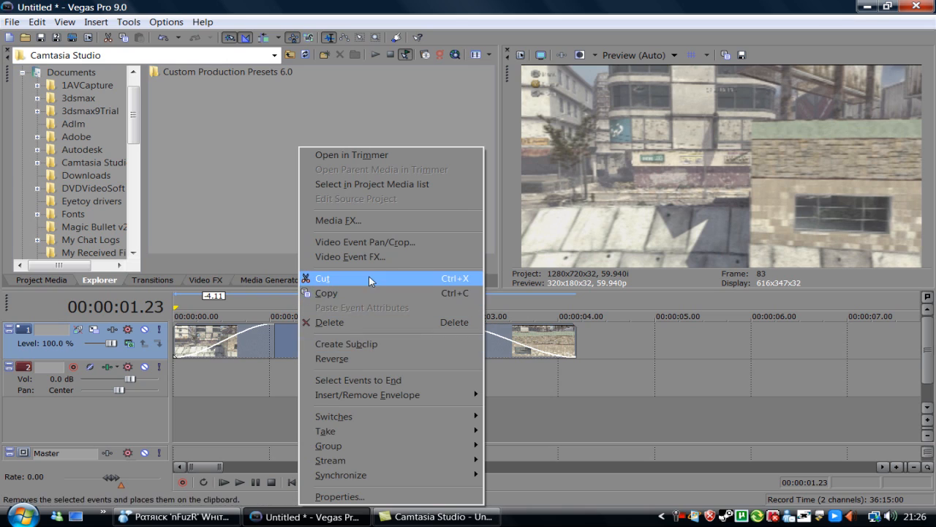
pyautogui.moveTo(364, 241)
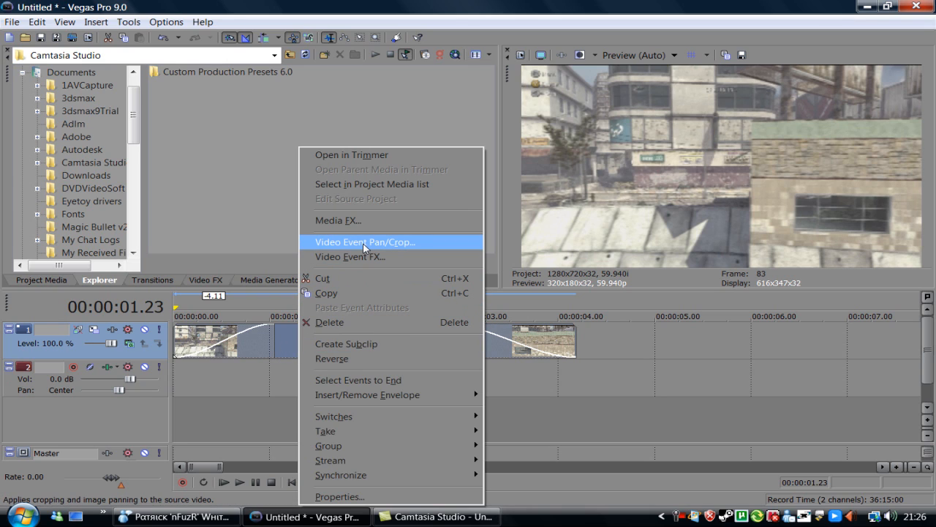
# - In Video Event Pan/Crop, shrink the frame to about 1071×602 and shift it past the spectator buttons
pyautogui.click(365, 241)
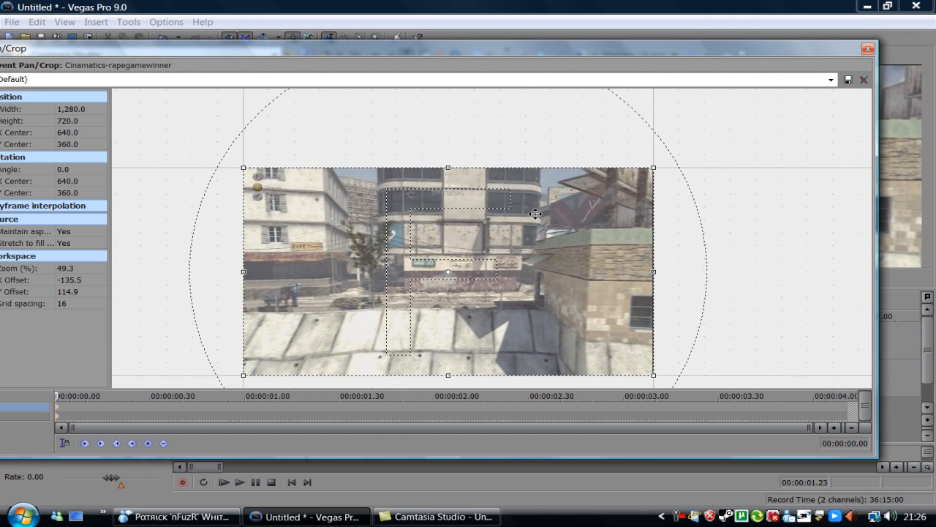
pyautogui.moveTo(724, 192)
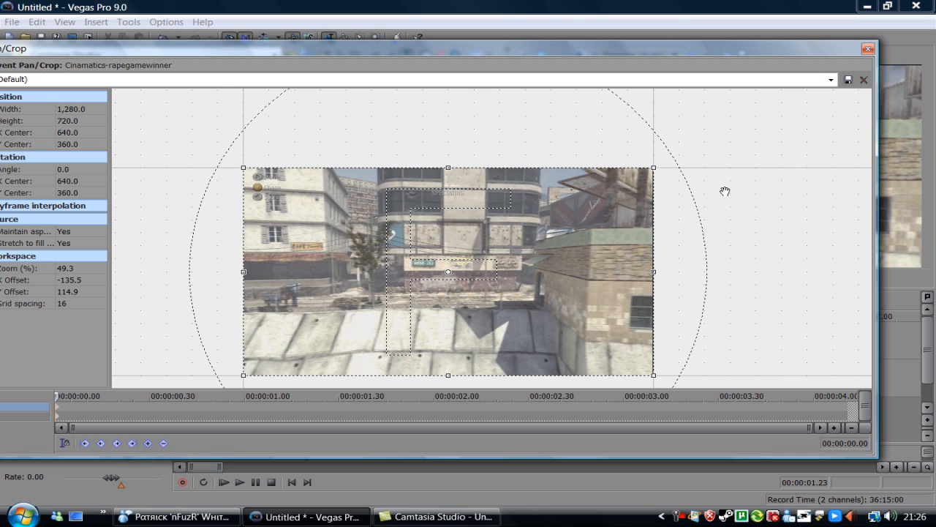
pyautogui.moveTo(448, 271); pyautogui.dragTo(464, 218)
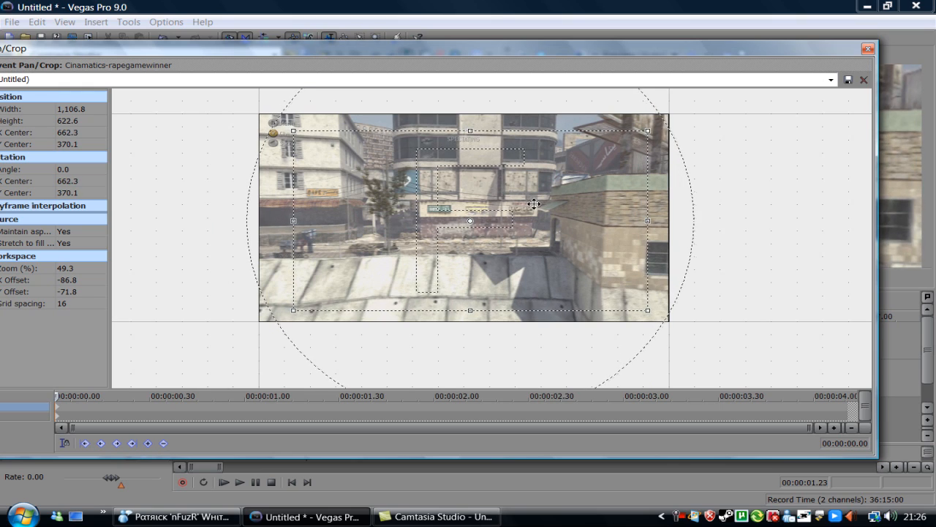
pyautogui.moveTo(470, 222); pyautogui.dragTo(483, 227)
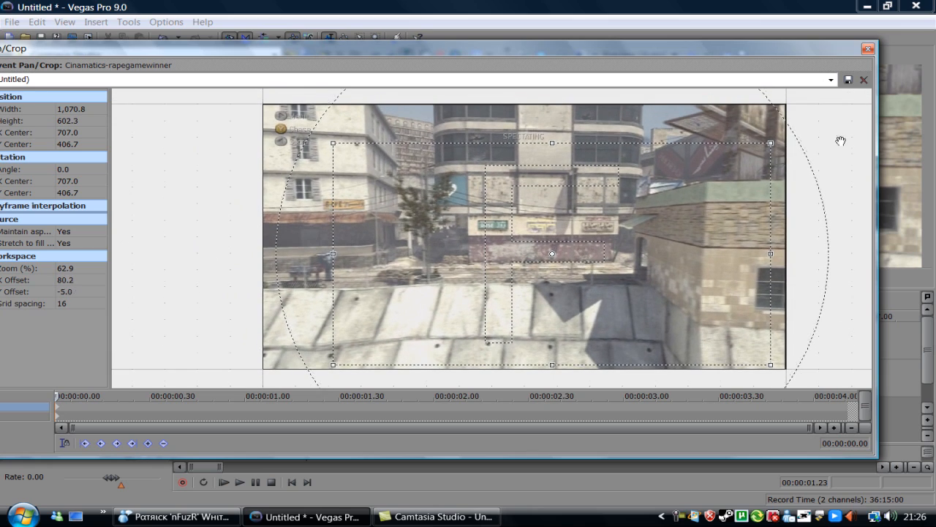
pyautogui.moveTo(790, 313)
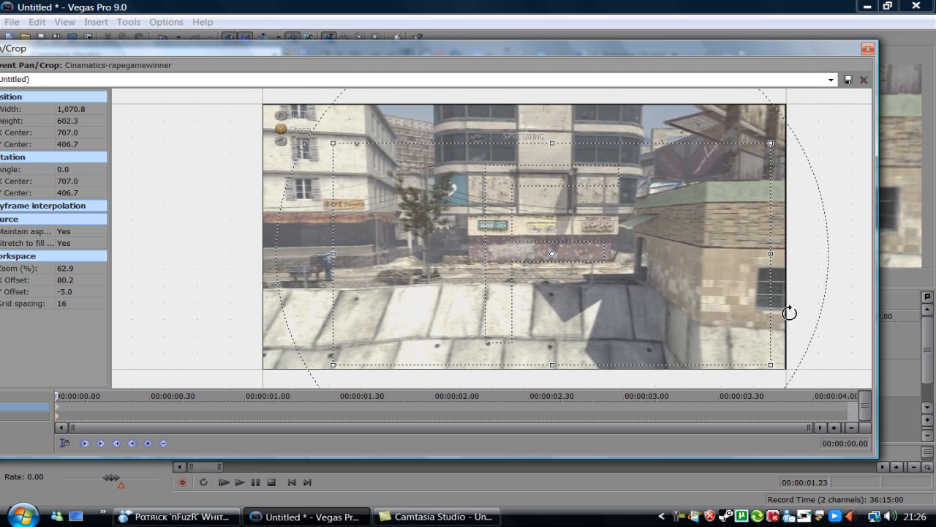